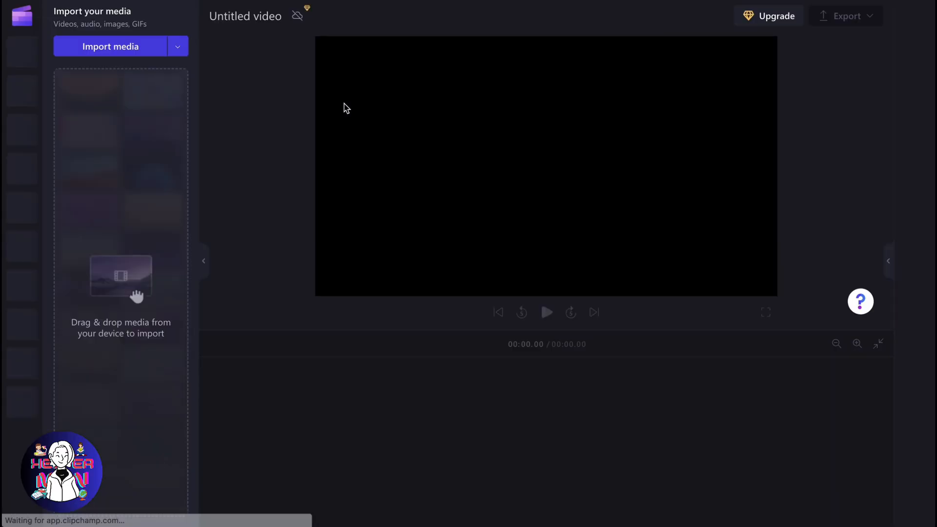
Import gs.mp4 and the 1-Minute Nature Sound video from the Desktop.
left_click(110, 46)
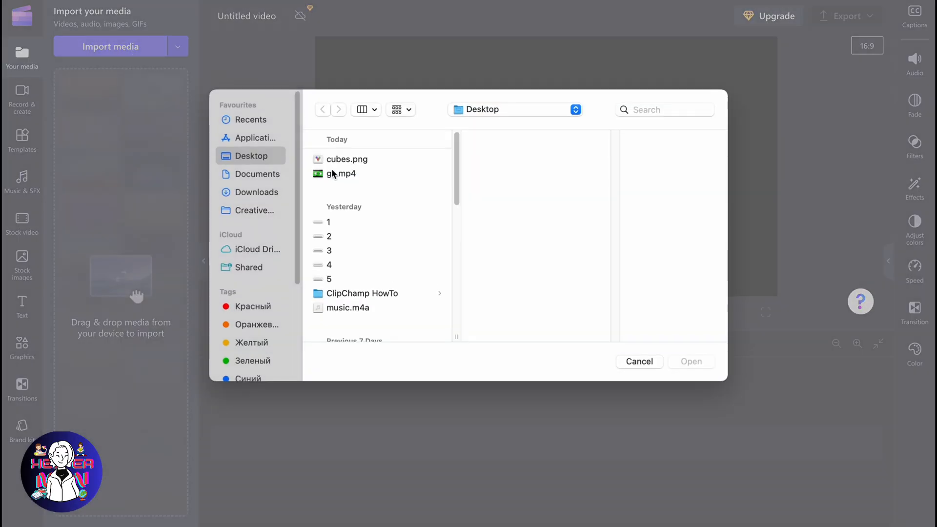
left_click(342, 173)
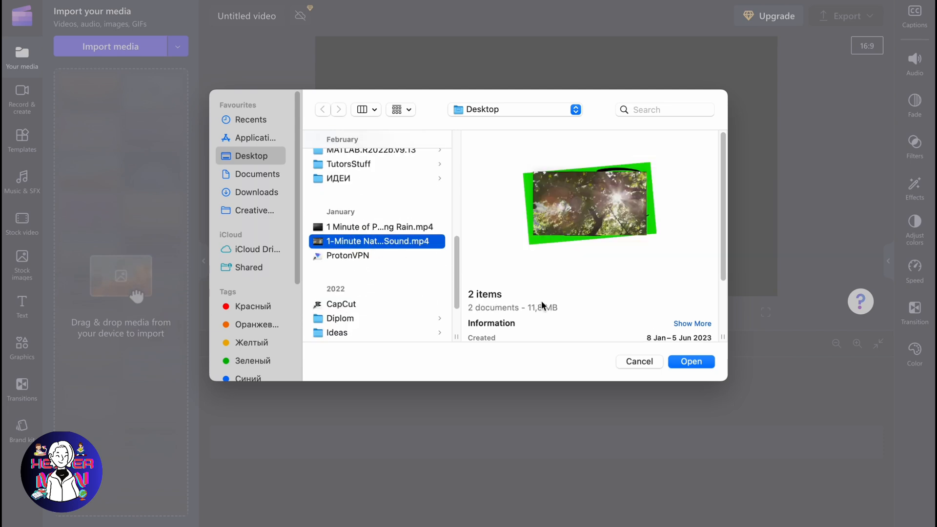
left_click(690, 361)
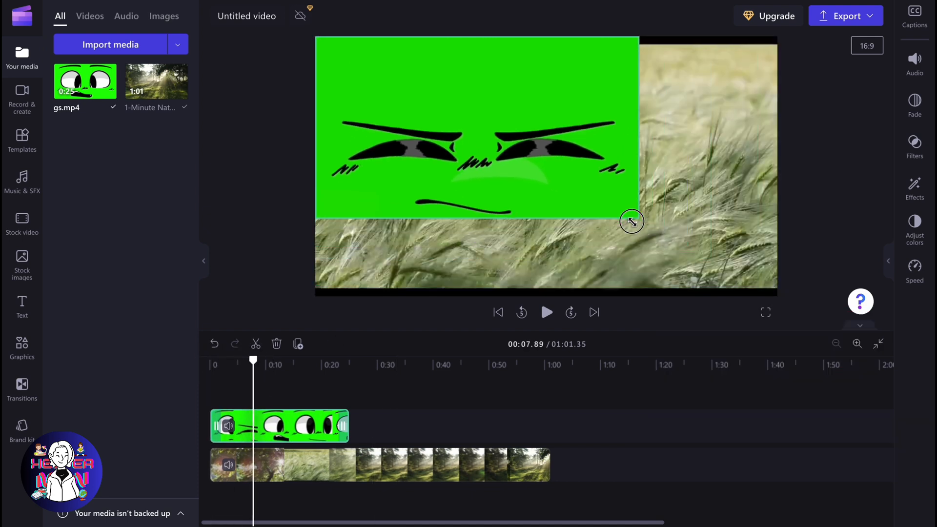
Shrink the face clip so it sits centred over the nature background video.
left_click_drag(631, 222, 620, 197)
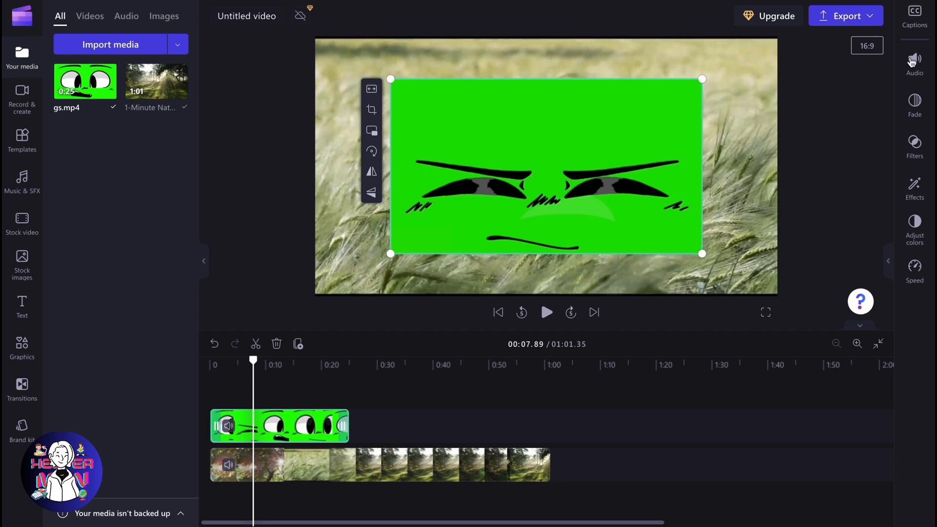
mouse_move(914, 189)
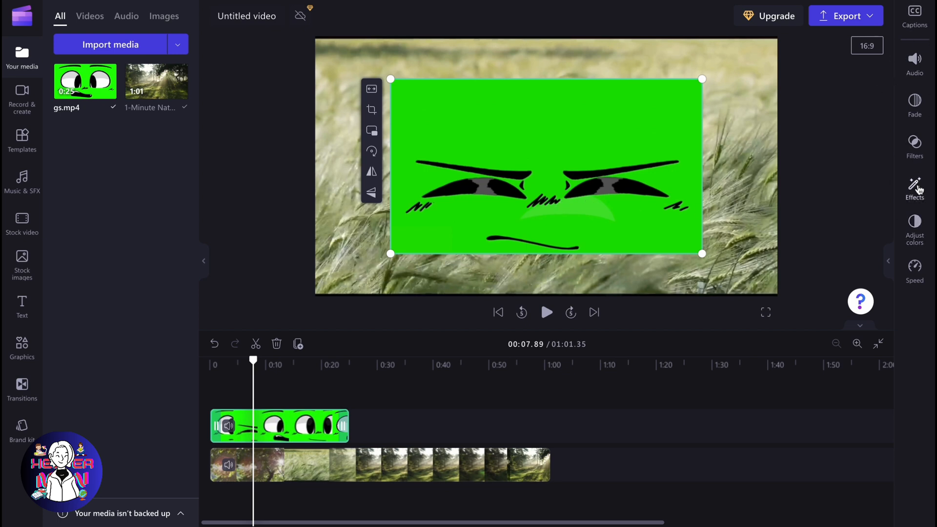
Show the video effects list for the selected face clip.
left_click(913, 188)
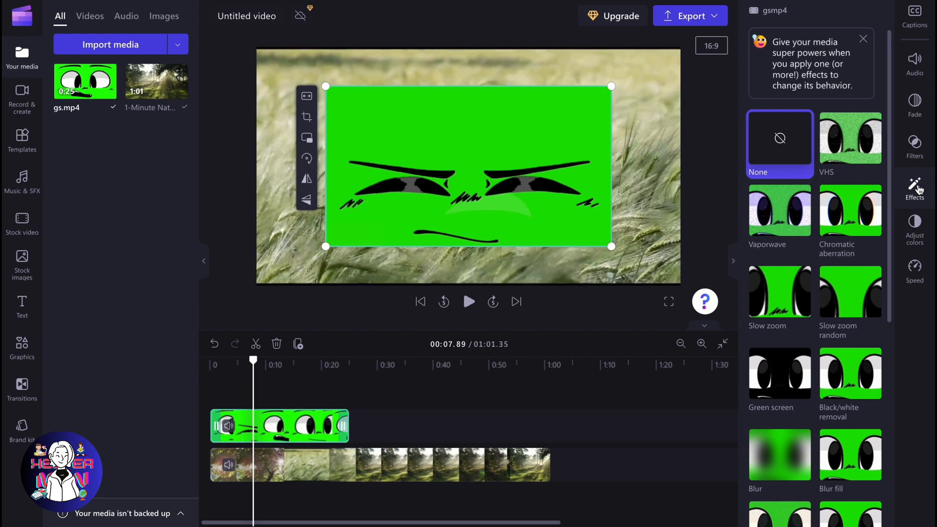
left_click(850, 196)
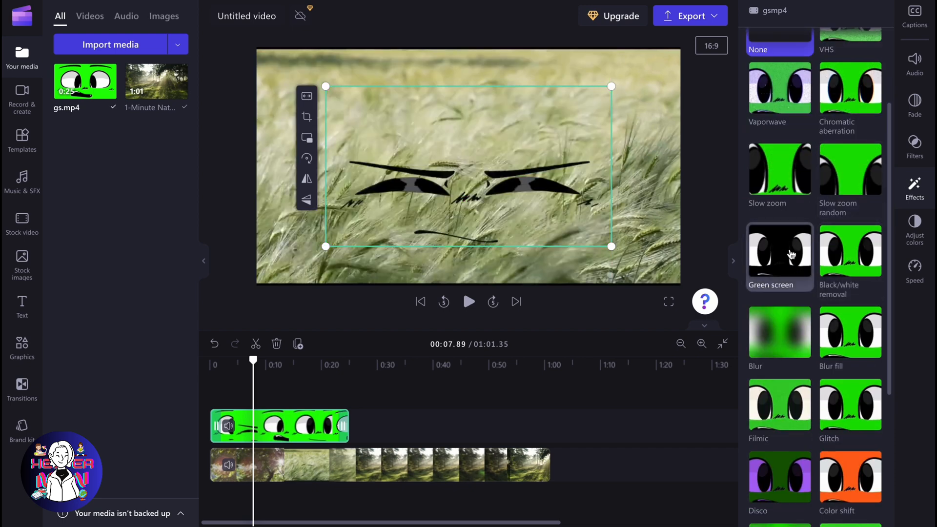
Apply the Green screen effect and tune its Screen threshold to a low value.
left_click(779, 251)
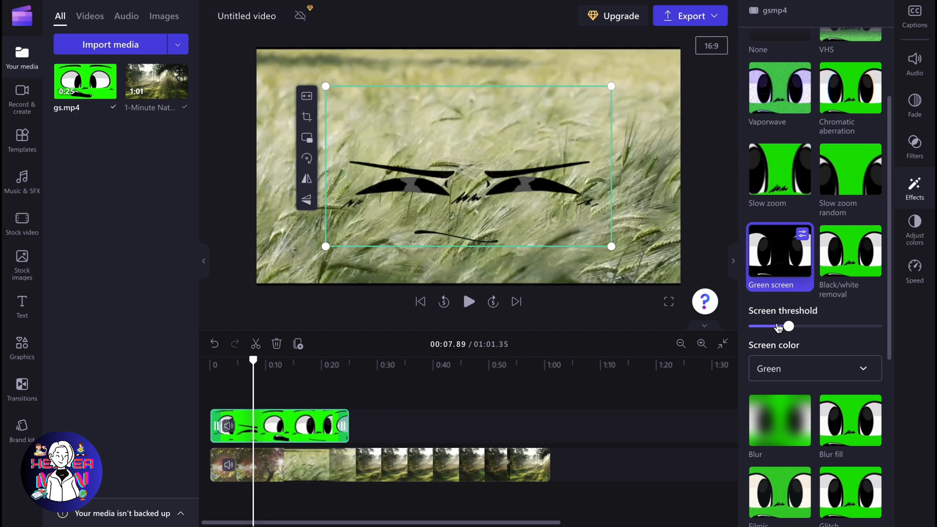
left_click_drag(792, 326, 827, 326)
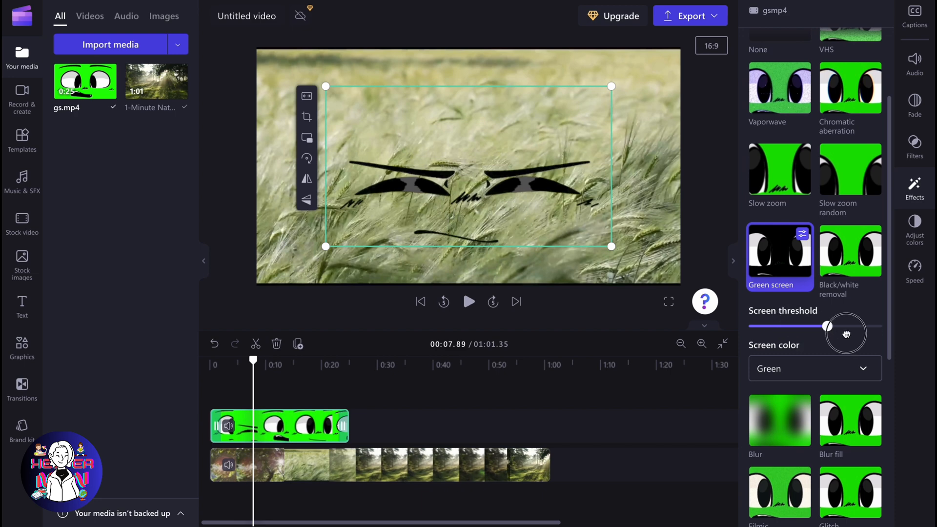
left_click_drag(827, 326, 765, 326)
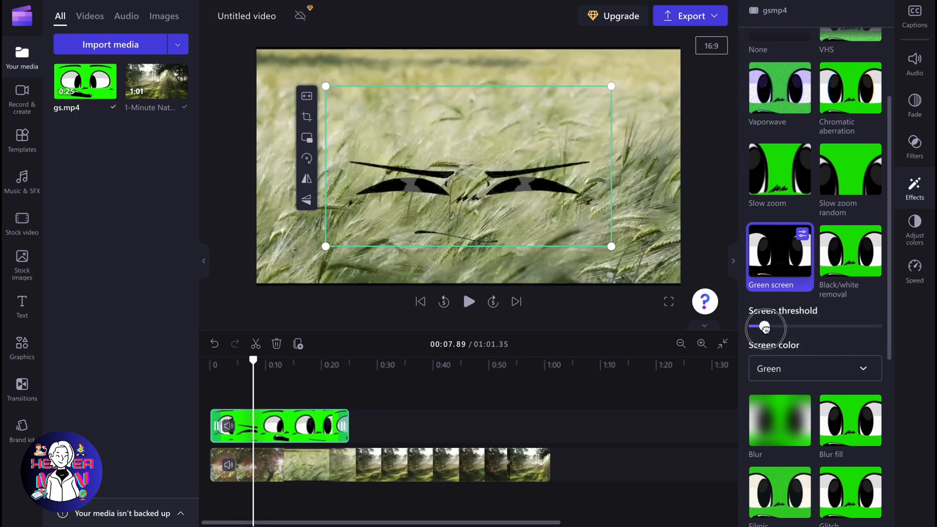
left_click_drag(759, 326, 775, 326)
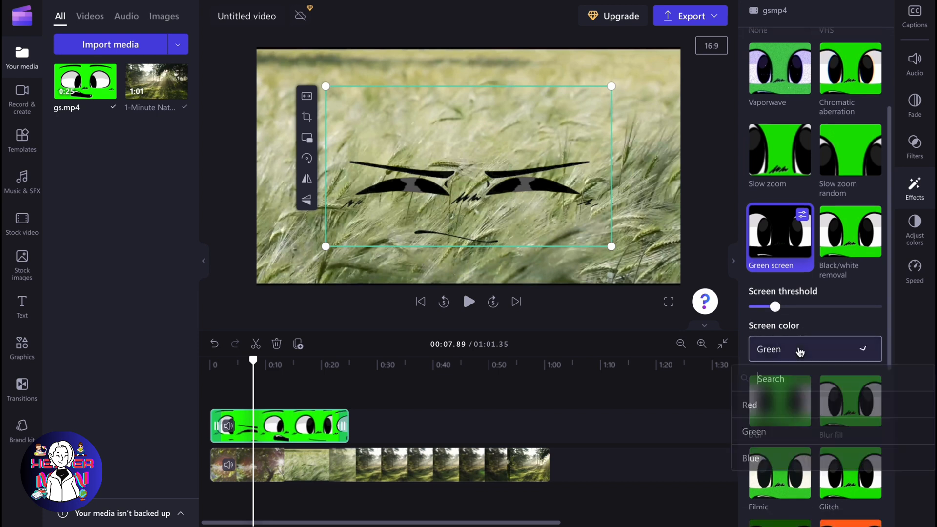
Try Red as the screen colour, revert to Green, and make the keyed face smaller.
left_click(813, 350)
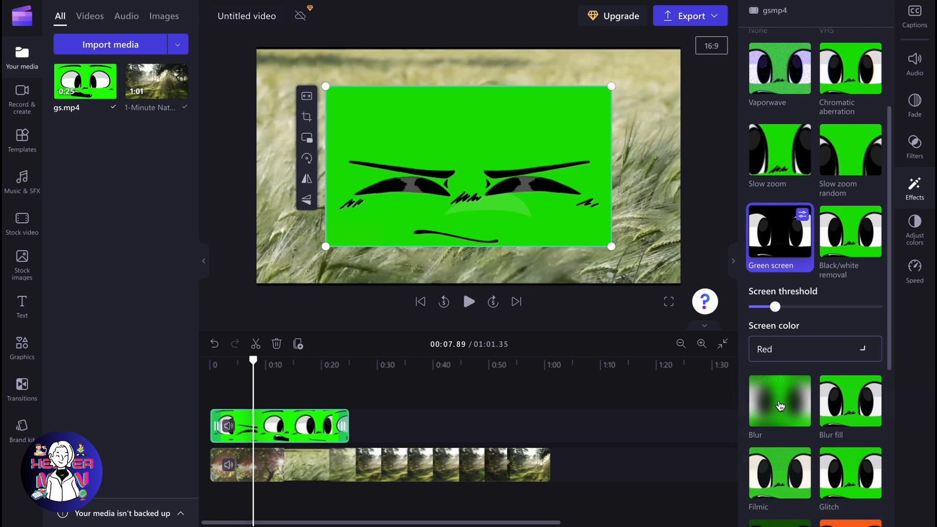
left_click(810, 350)
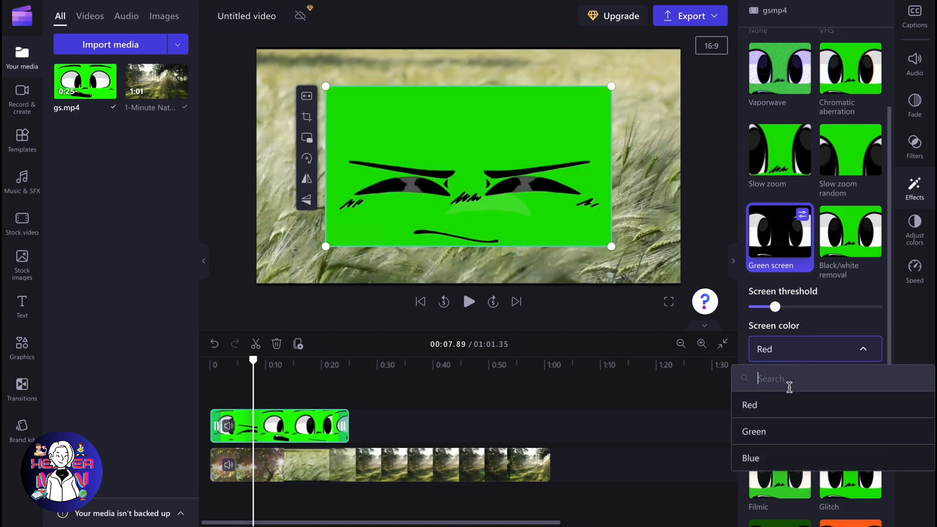
left_click(753, 430)
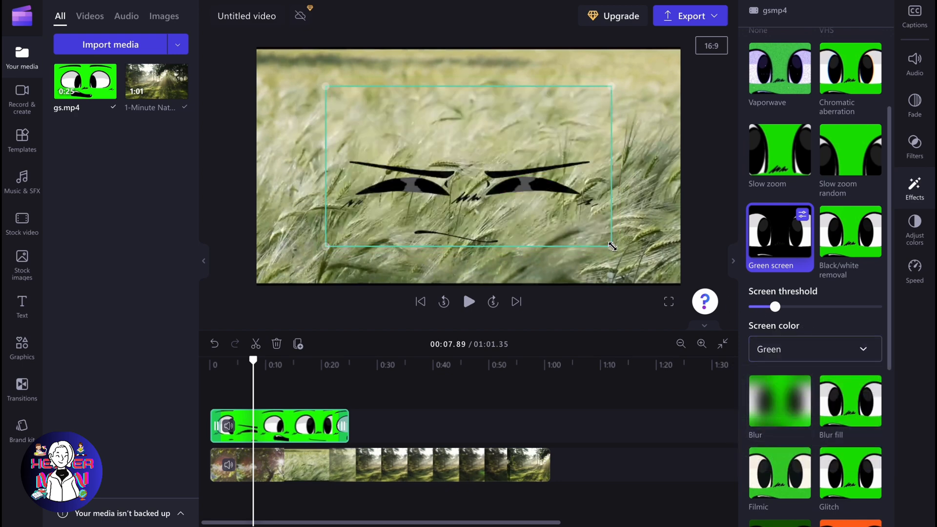
left_click_drag(610, 245, 562, 193)
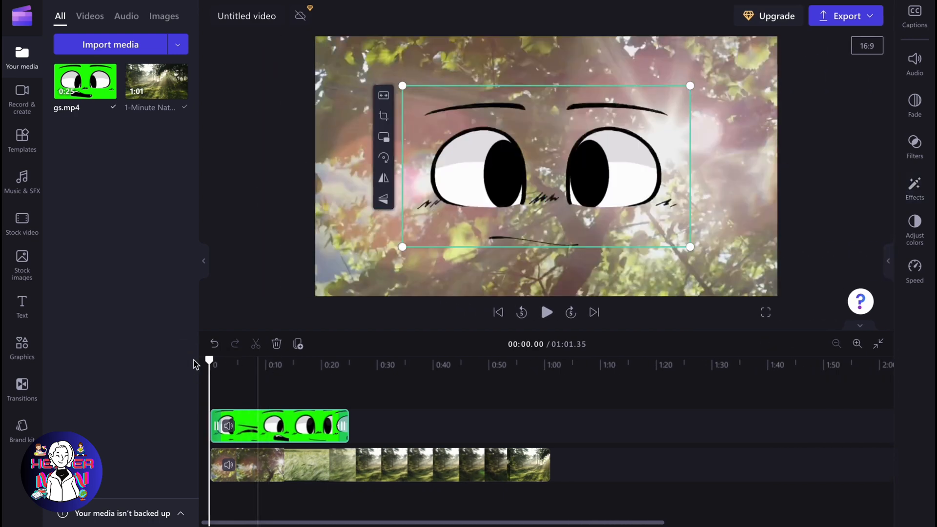
Play the composite from 0:00 to watch the keyed face over the footage.
left_click(545, 312)
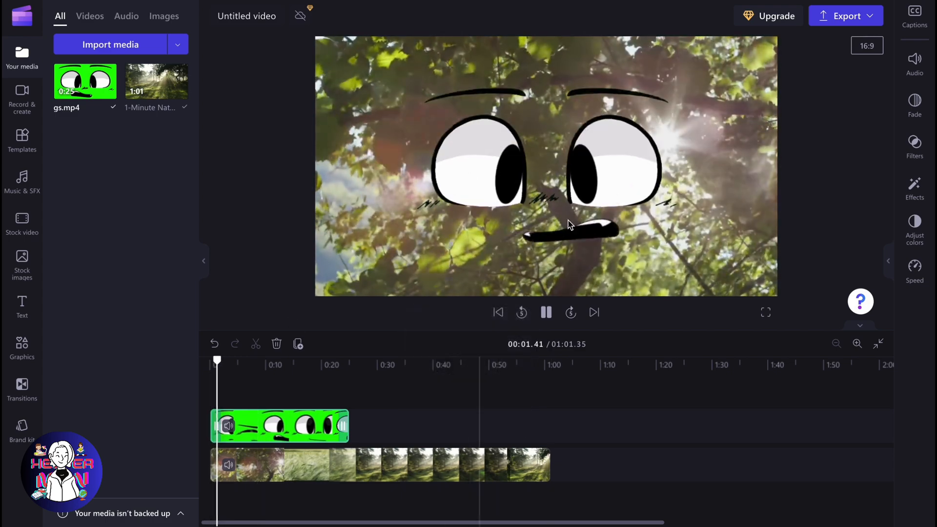